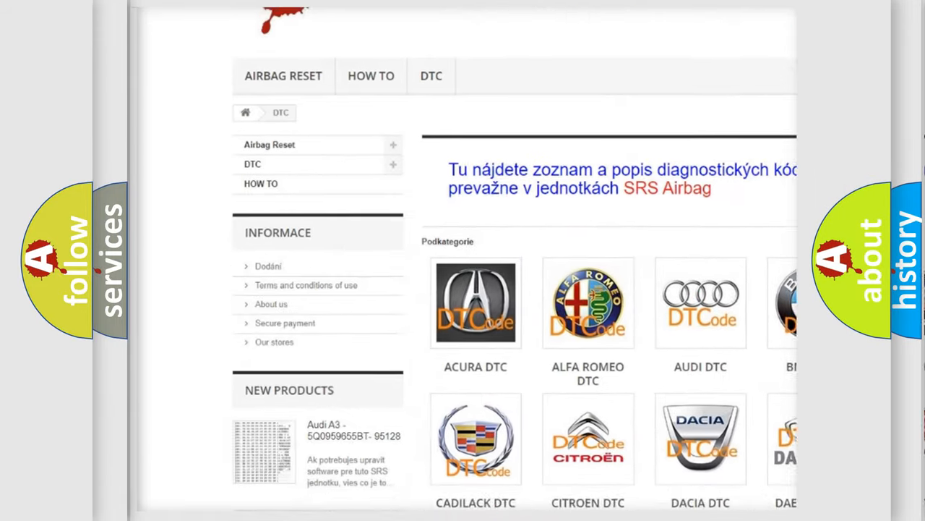
pyautogui.scroll(-3)
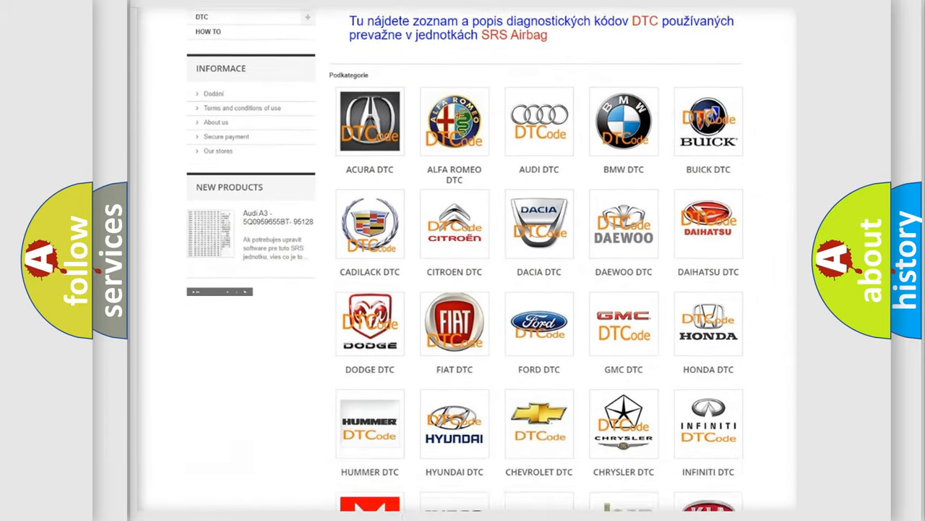
pyautogui.scroll(-3)
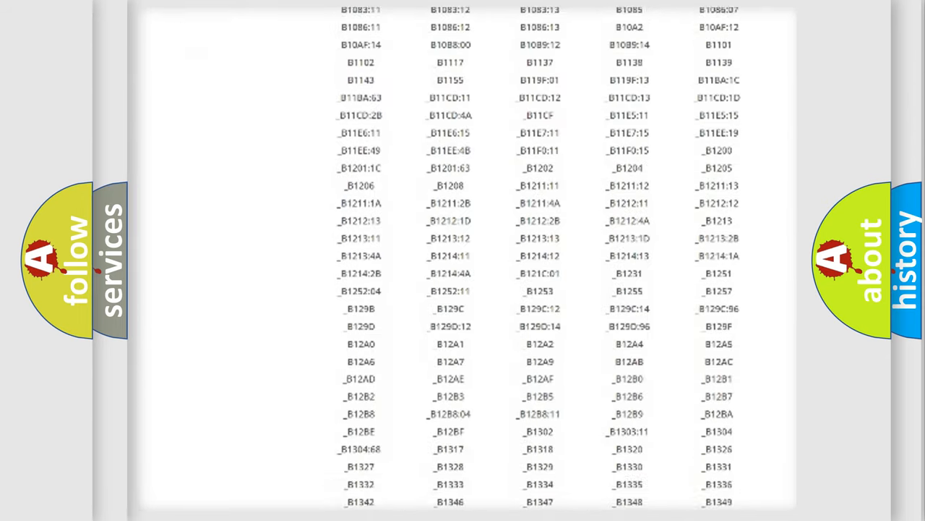
pyautogui.scroll(-3)
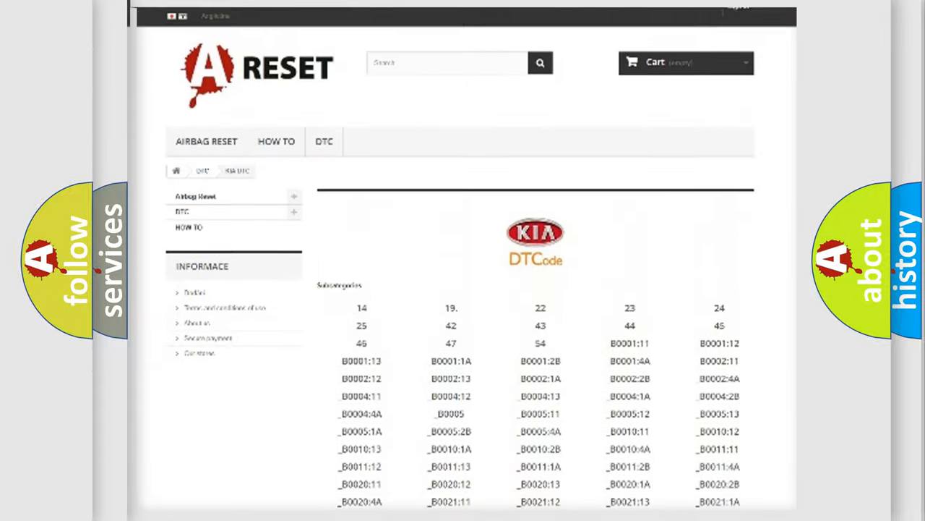
pyautogui.scroll(3)
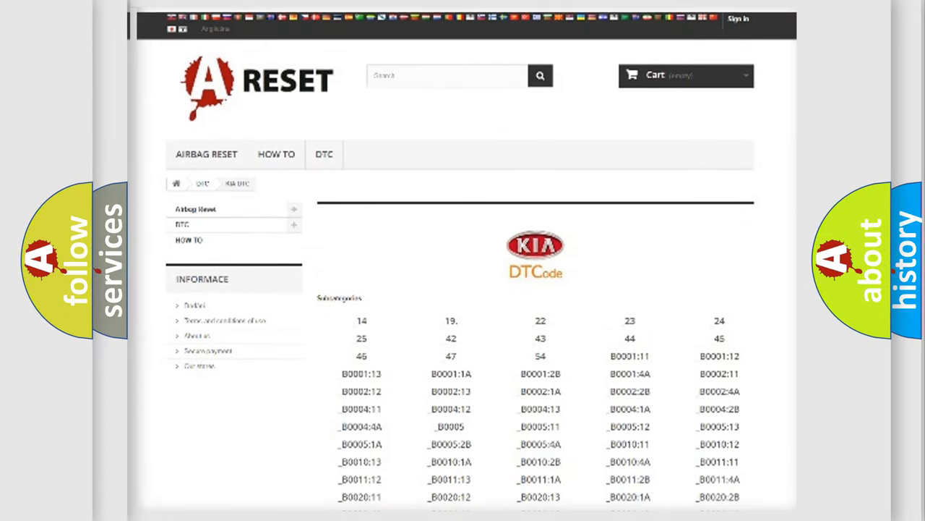